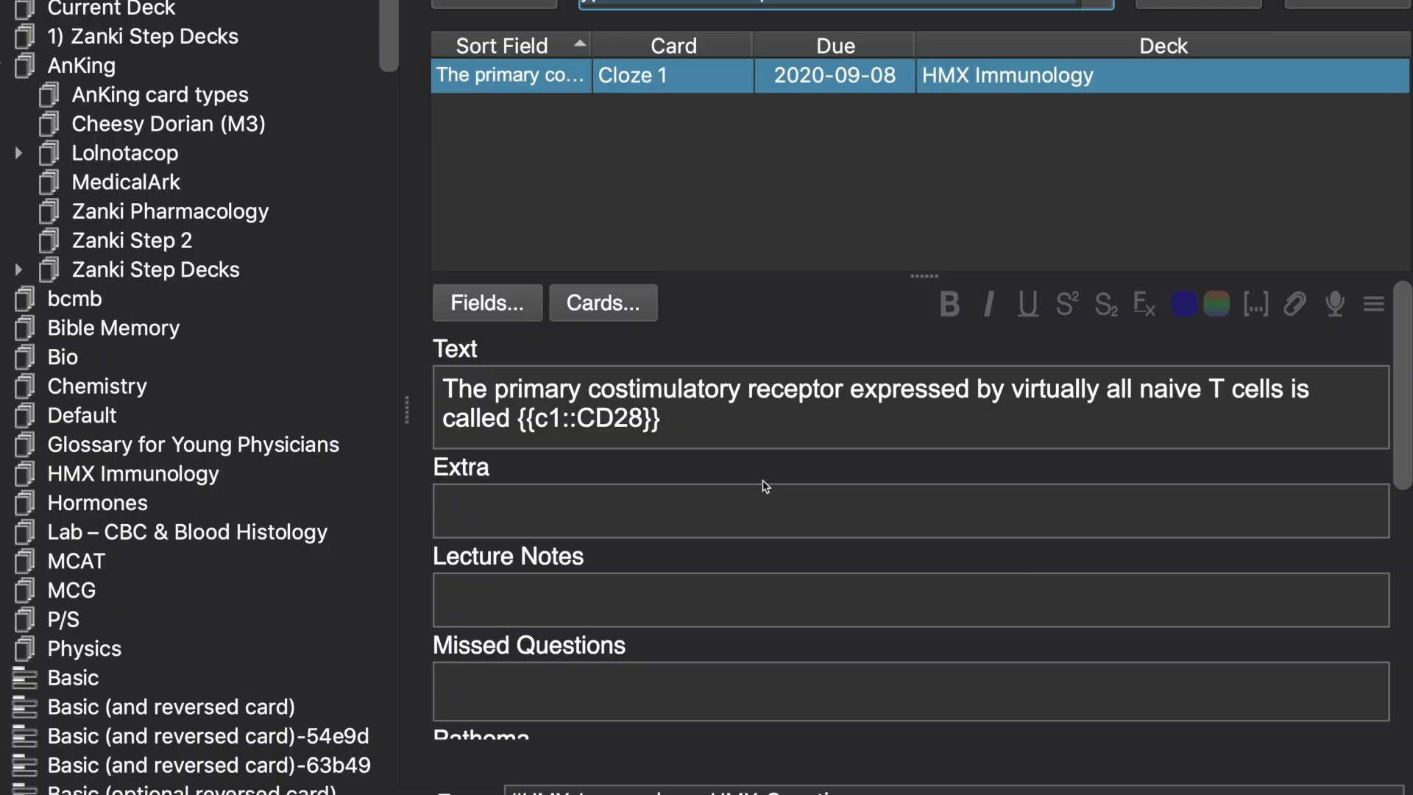
Filter the browser by the #SketchyMicro 11_Human_immunodeficiency tag to show HIV cloze cards.
scroll(down, 3)
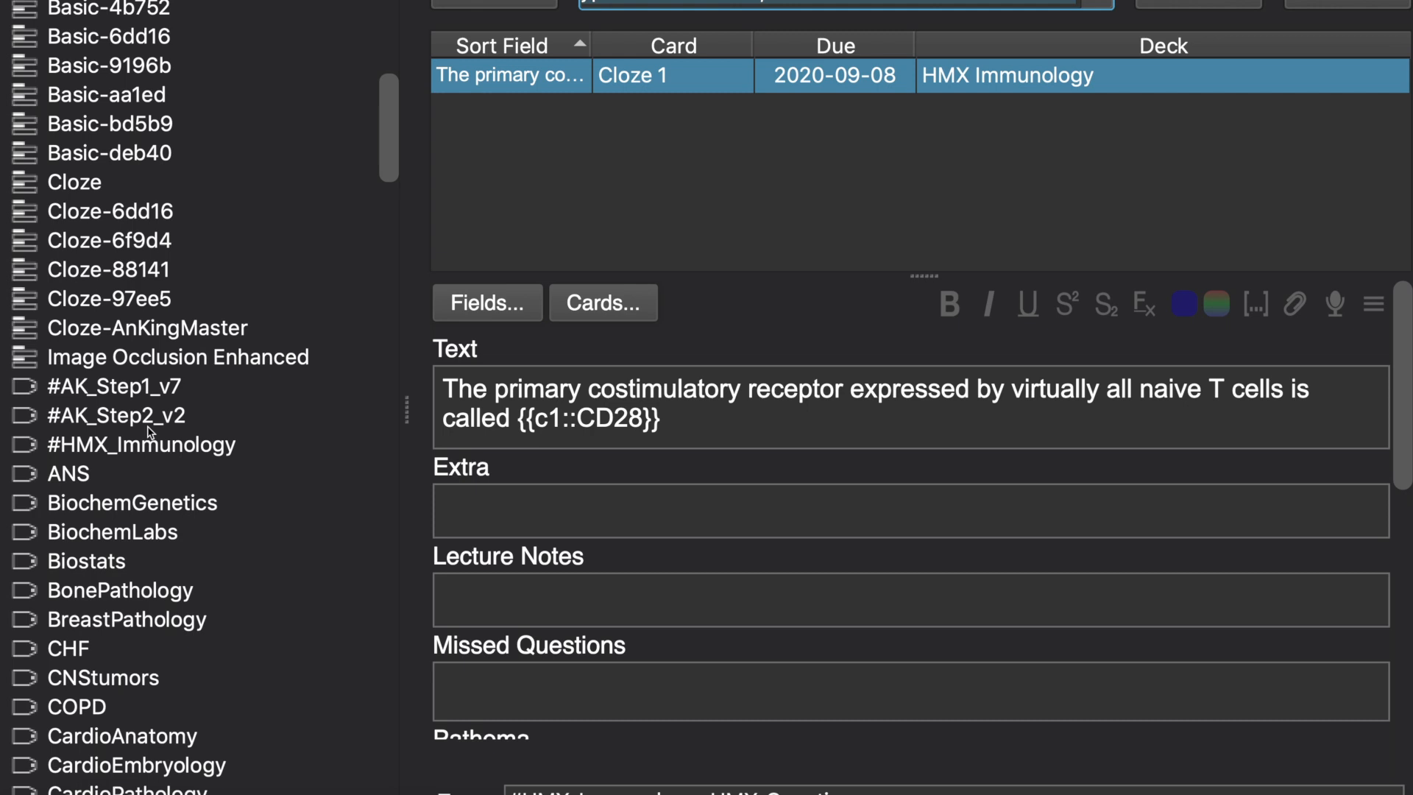
click(258, 561)
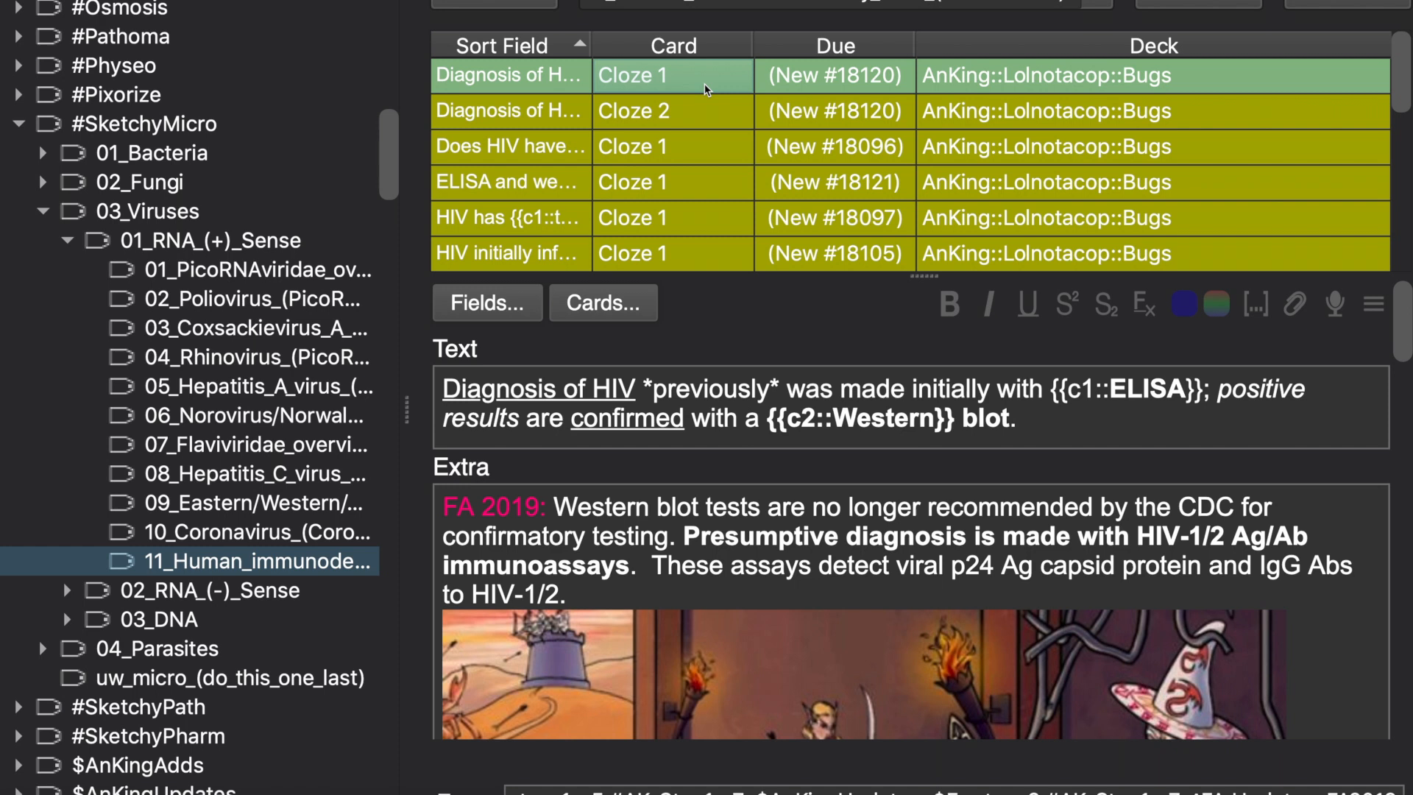